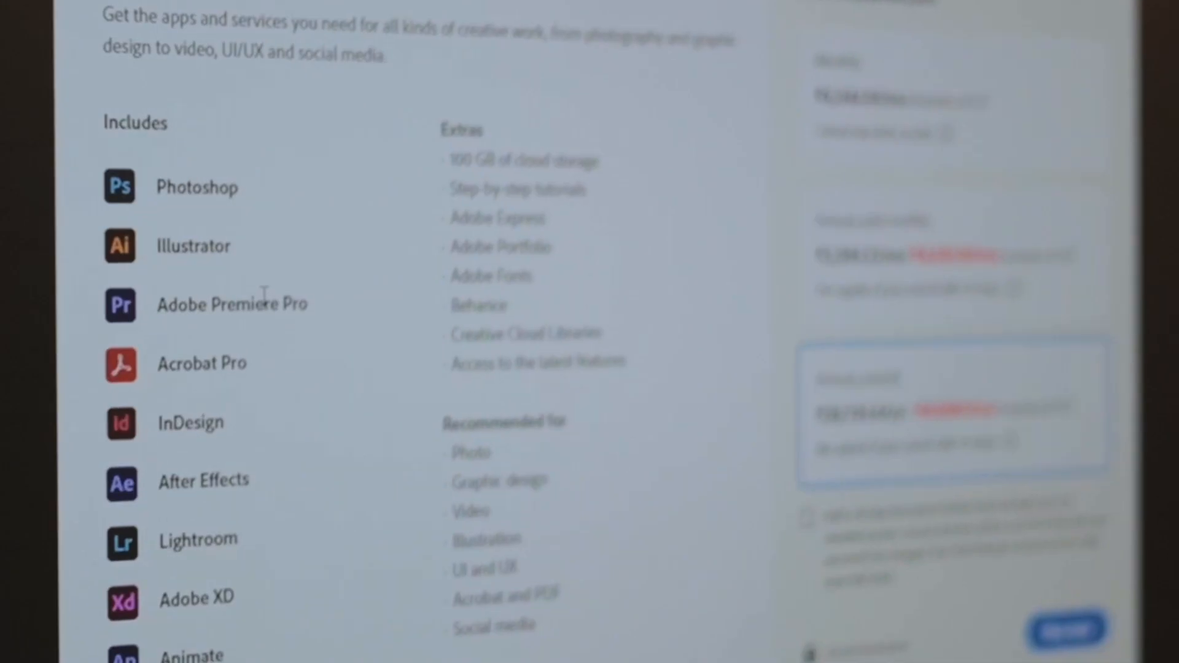
scroll("down", 3)
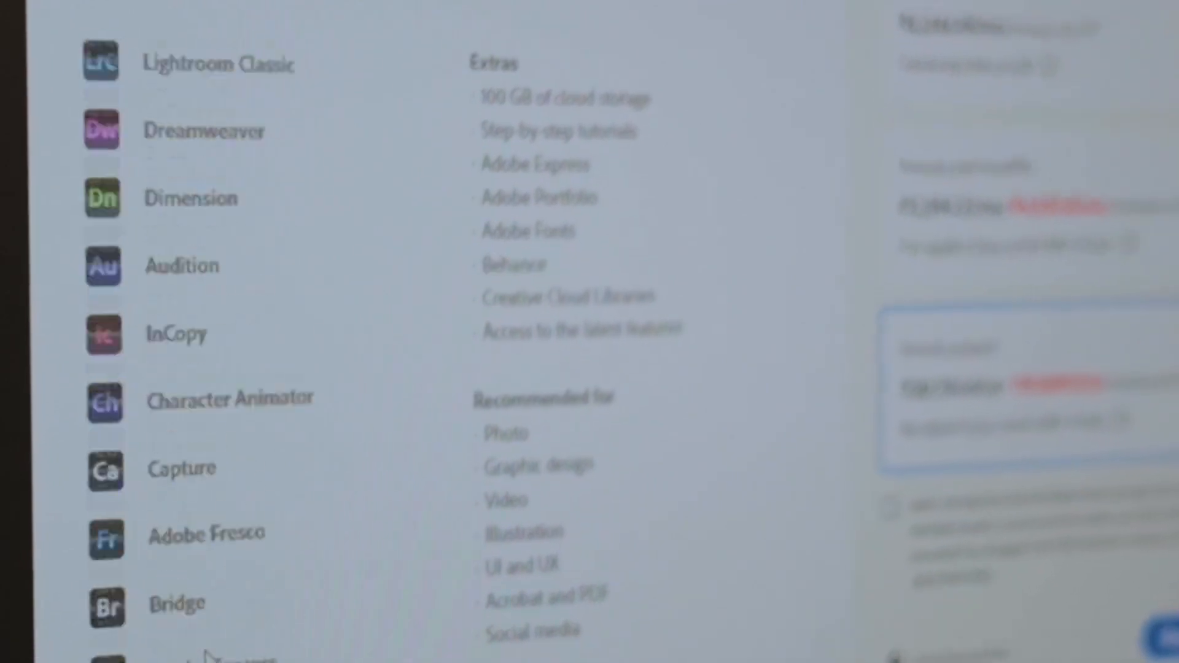